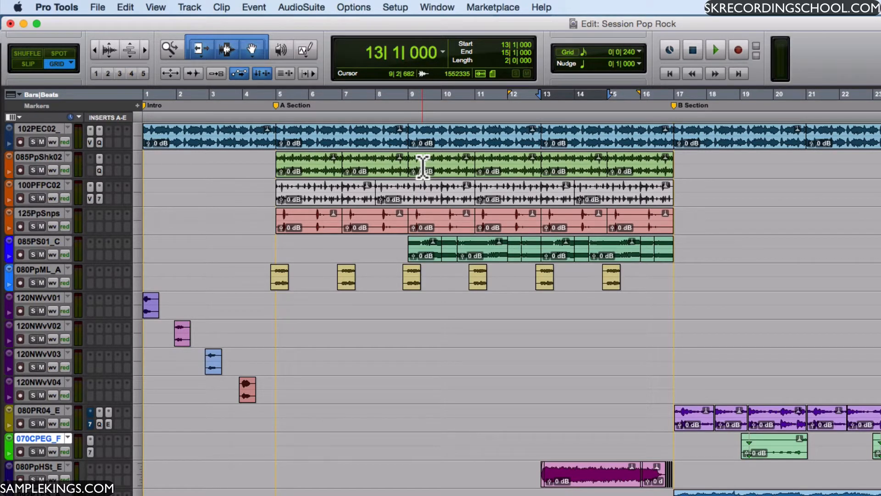
mouse_move(98, 7)
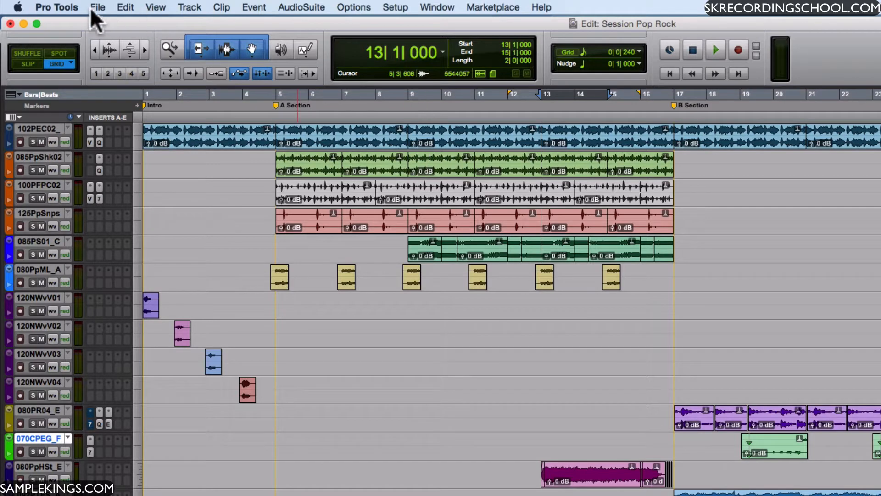
mouse_move(100, 10)
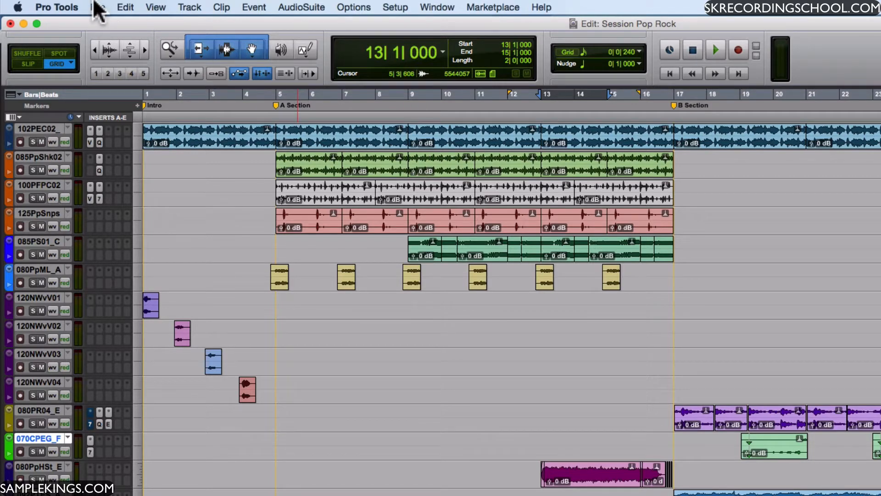
- Show the File menu's session commands, including Open Recent, Save As, Import and Export
click(100, 8)
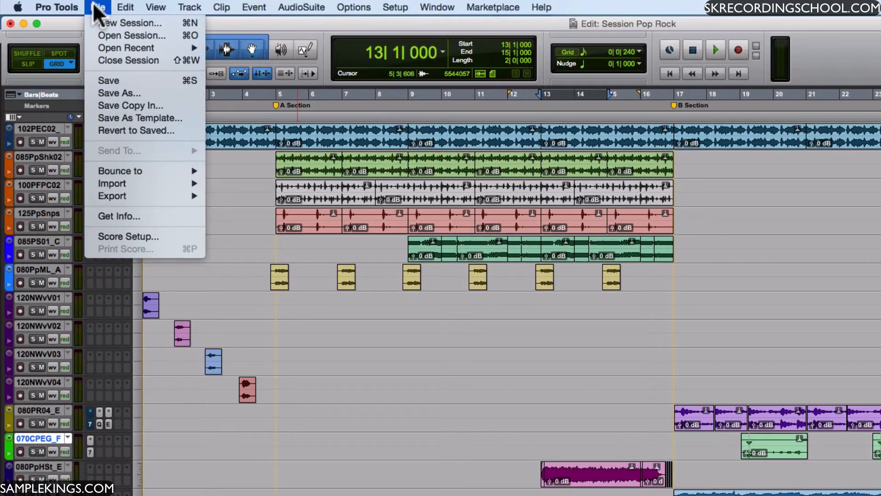
mouse_move(129, 60)
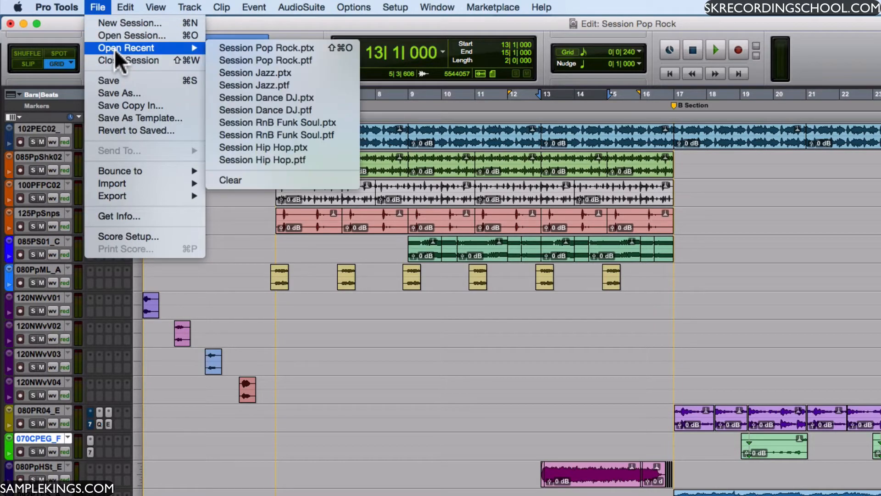
mouse_move(108, 81)
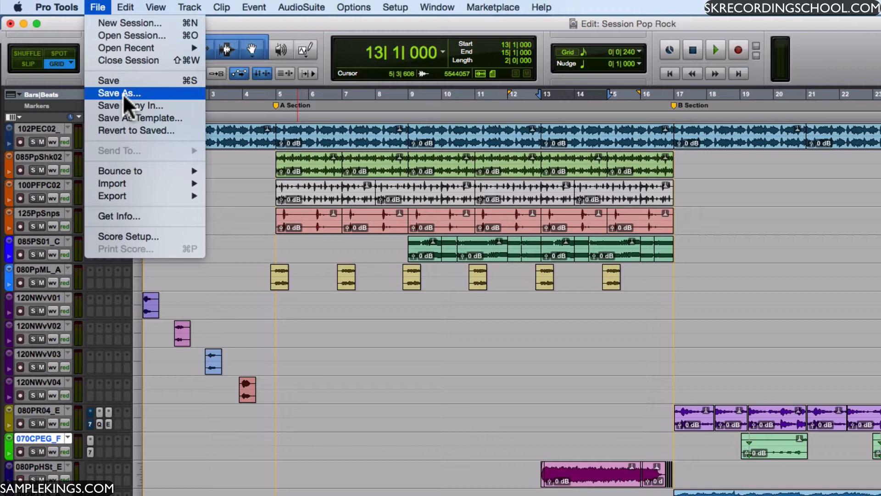
mouse_move(129, 106)
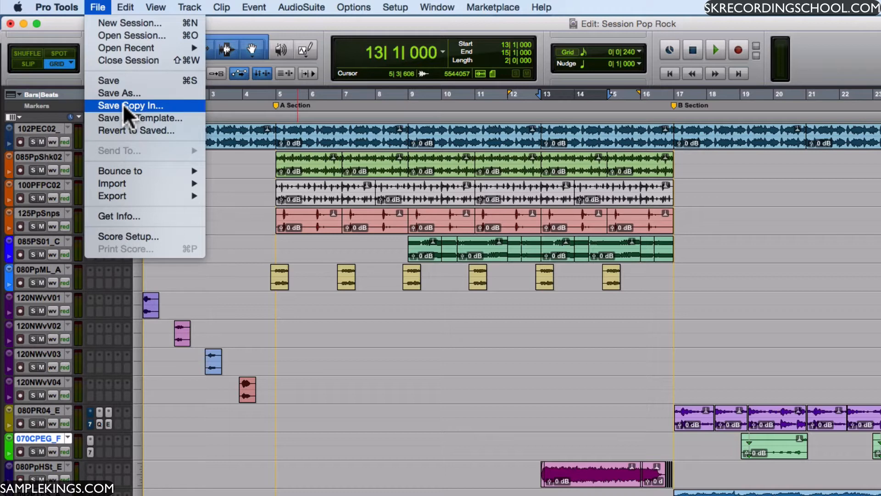
mouse_move(128, 118)
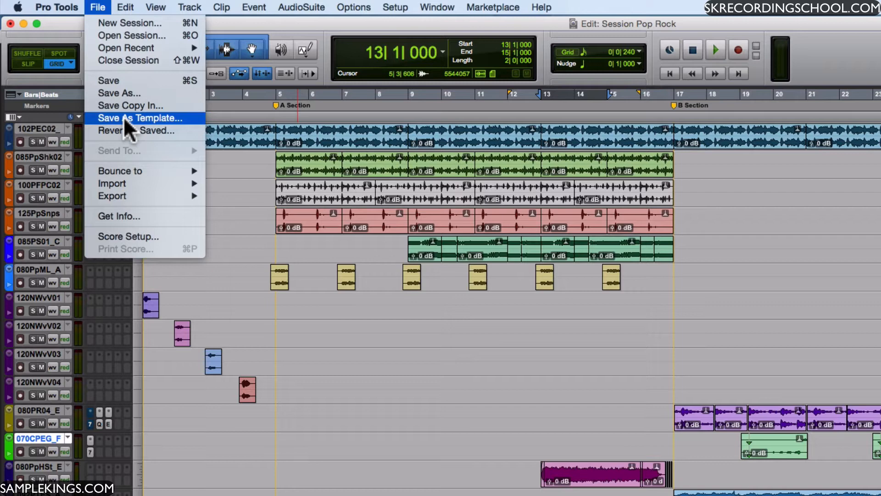
mouse_move(122, 175)
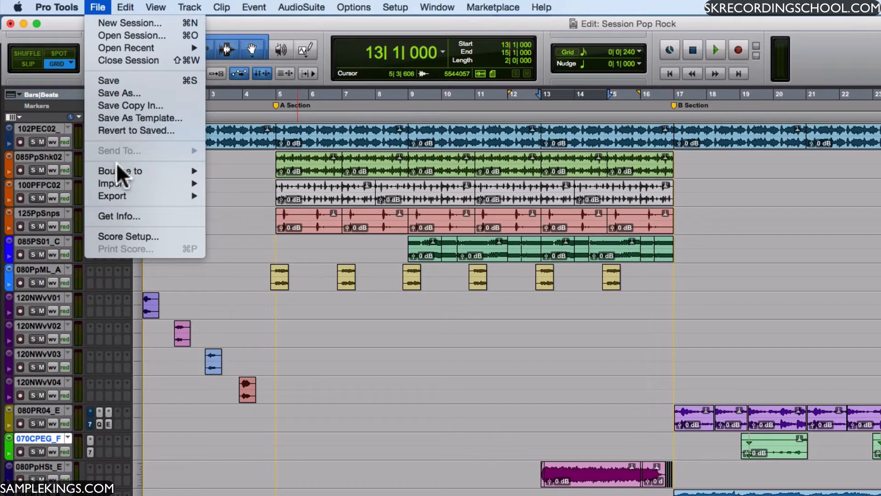
mouse_move(112, 183)
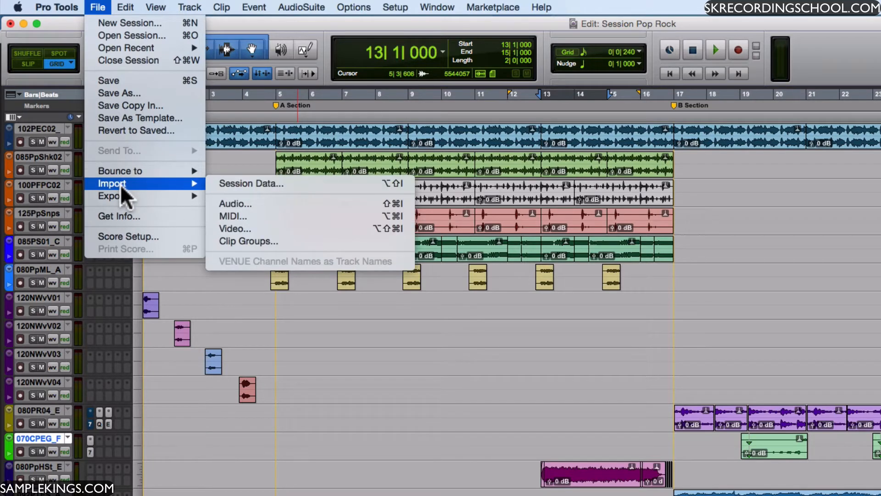
mouse_move(112, 196)
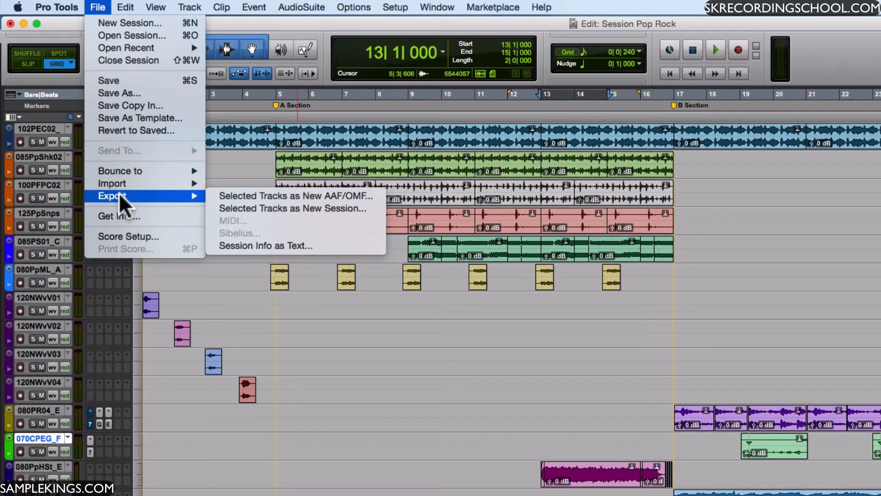
mouse_move(128, 236)
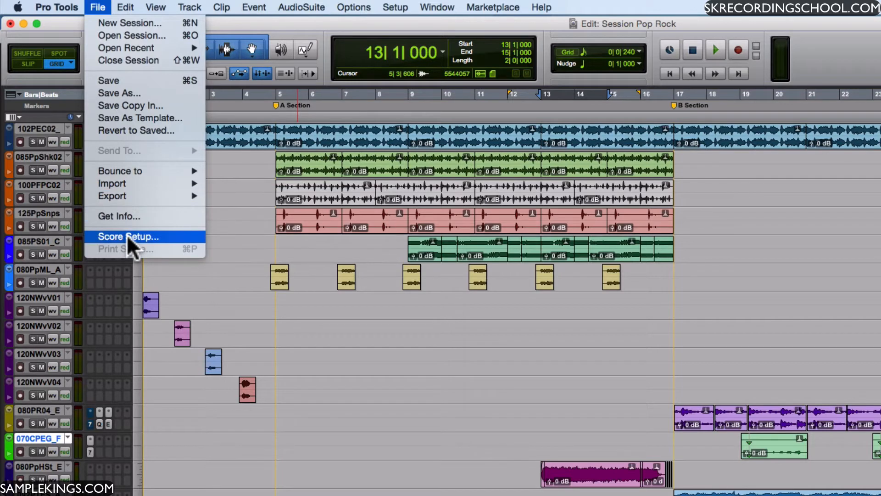
- Show the Edit menu's commands, such as undo, duplicate and strip silence
click(124, 7)
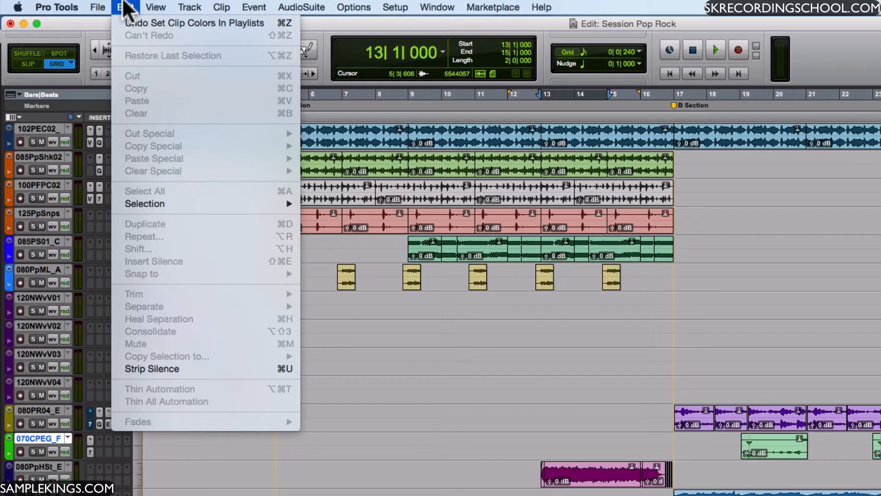
mouse_move(138, 61)
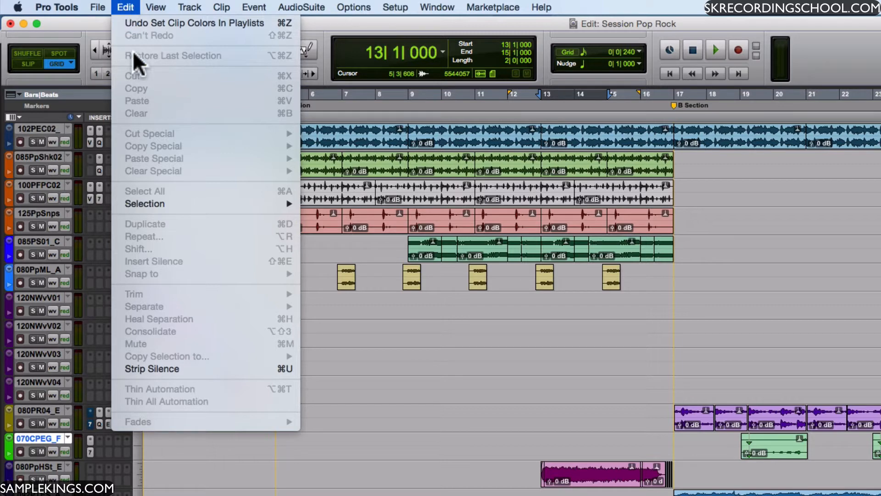
mouse_move(145, 203)
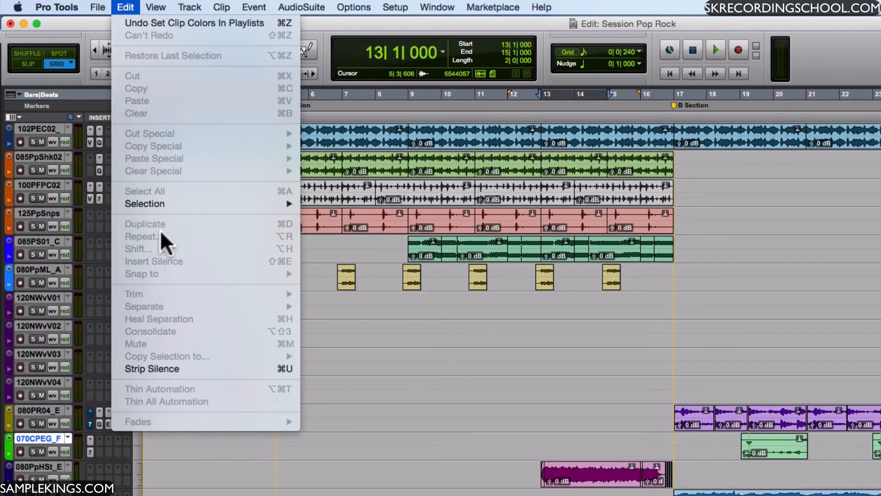
mouse_move(170, 273)
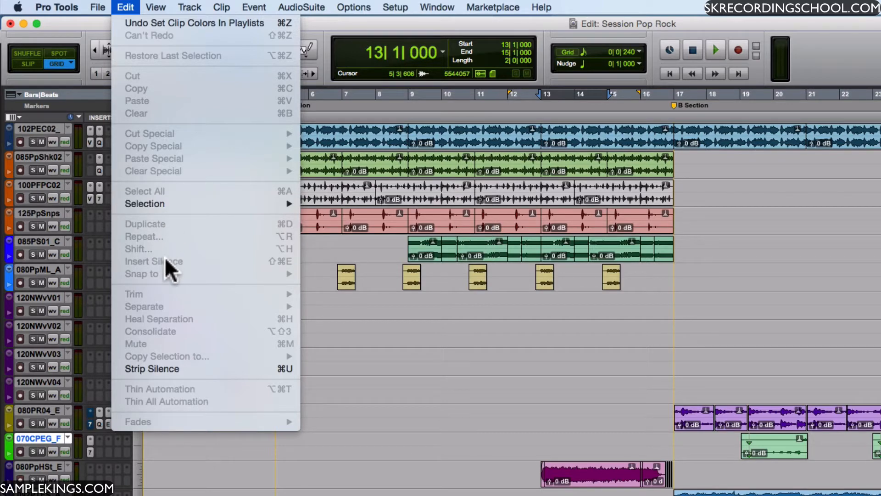
mouse_move(183, 357)
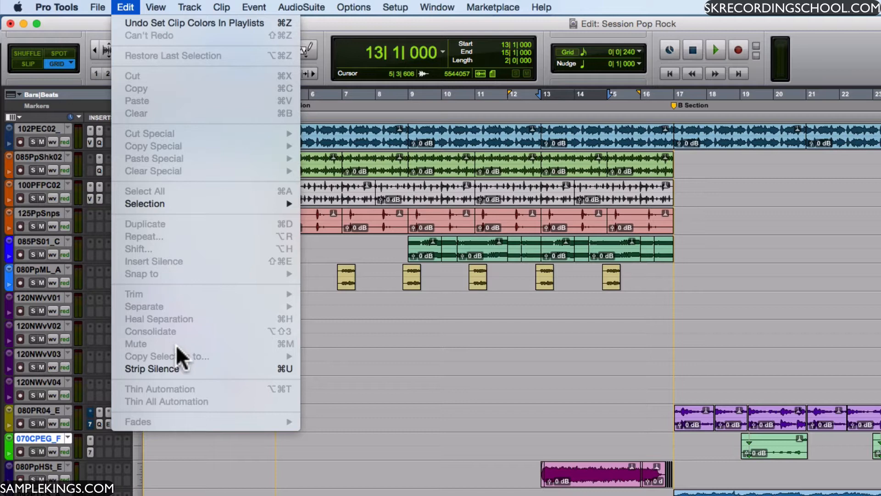
mouse_move(180, 301)
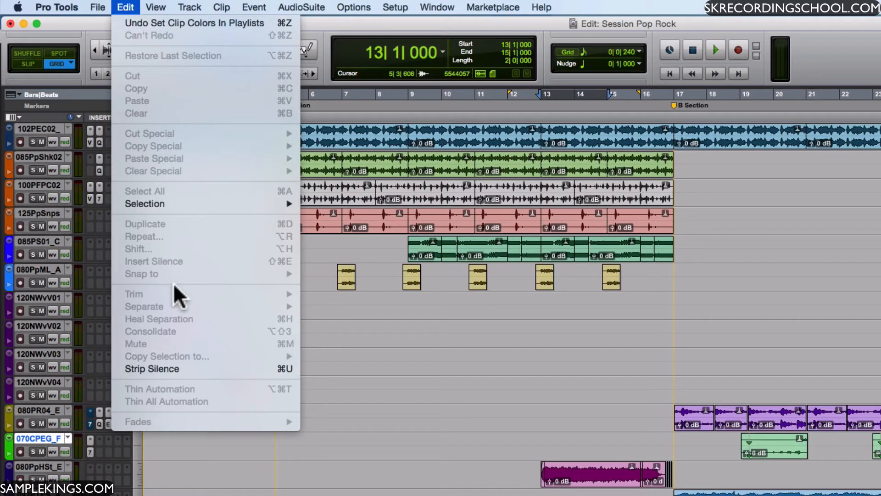
- Show the Inserts F–J column in the Edit window, then review the View menu again
click(155, 7)
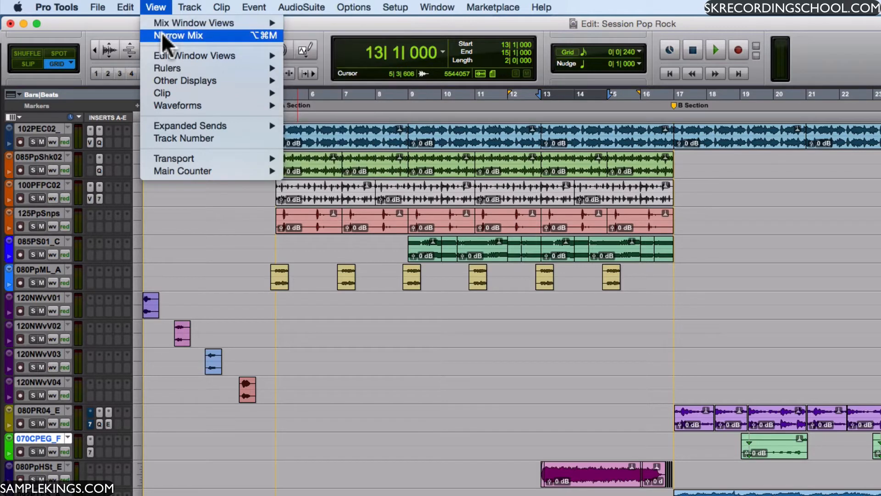
mouse_move(195, 55)
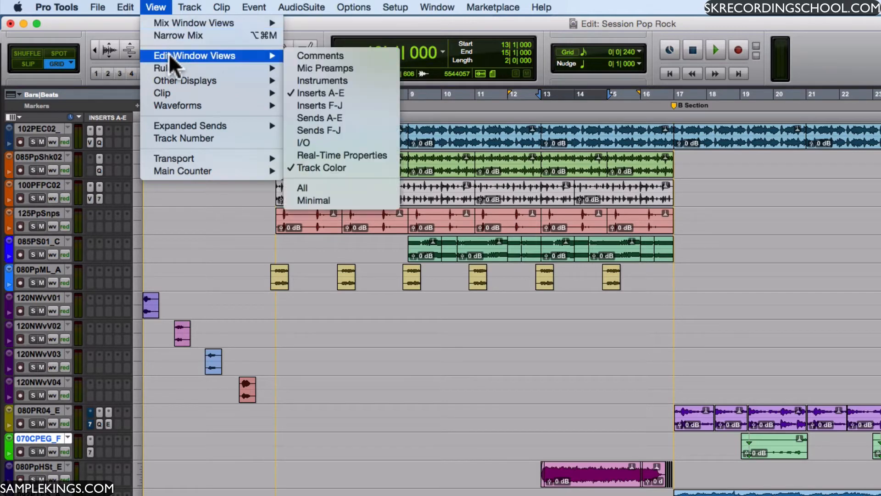
mouse_move(279, 69)
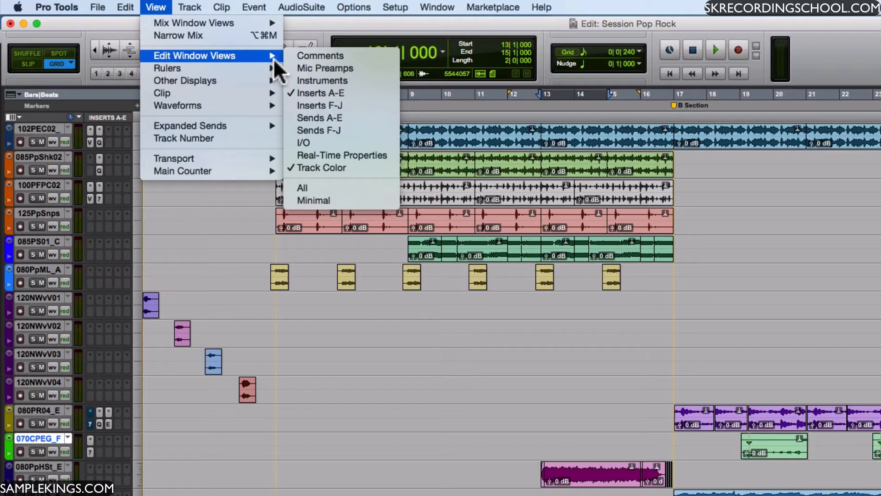
click(319, 105)
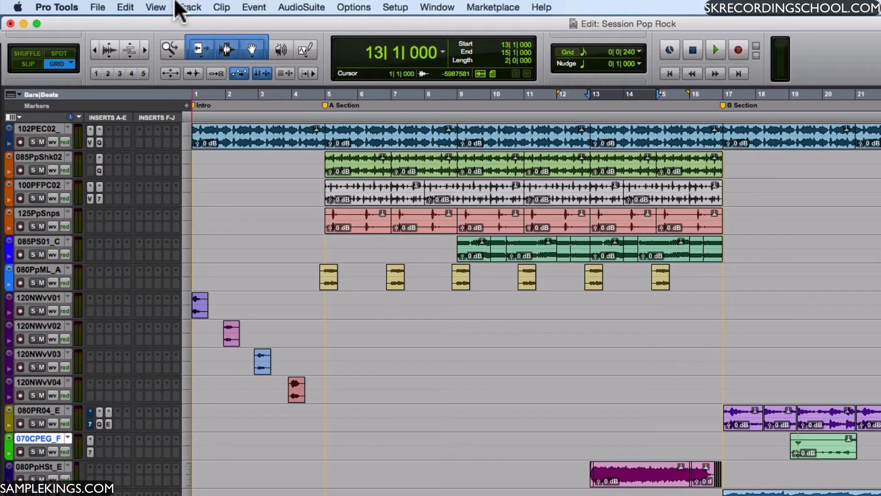
click(156, 7)
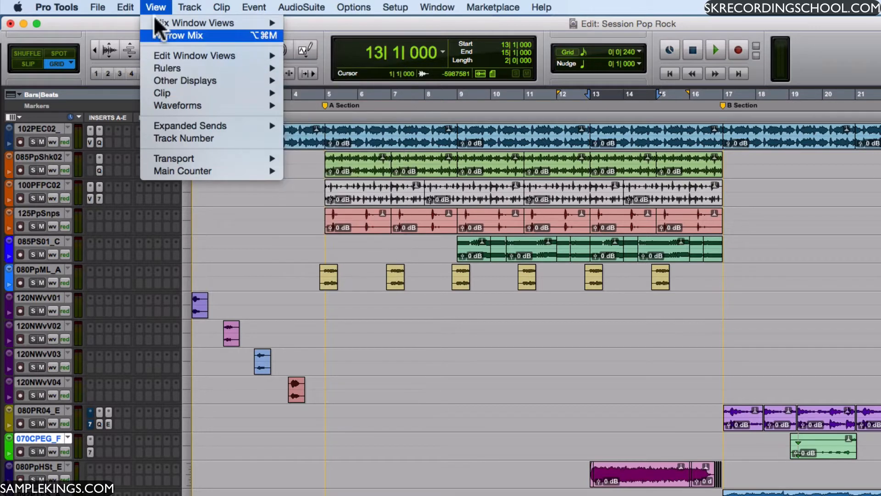
mouse_move(178, 35)
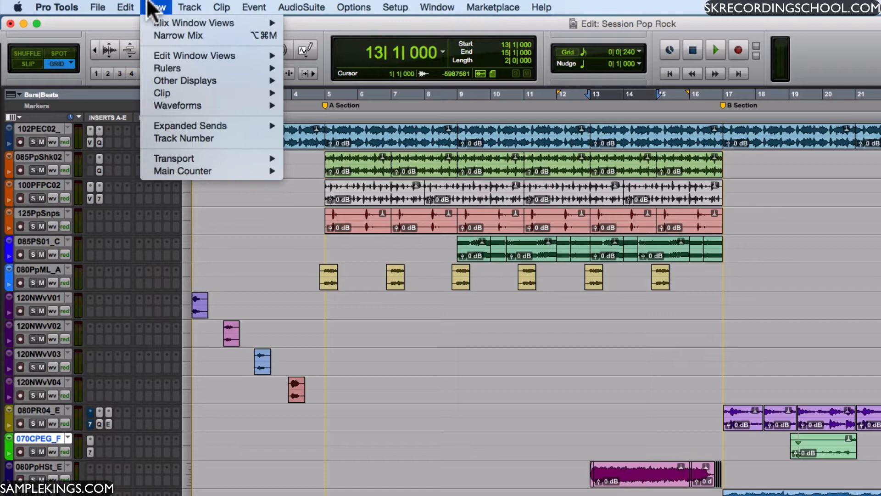
- Review the Track menu's New, Group, Duplicate and Split into Mono commands, then the Clip menu
click(190, 7)
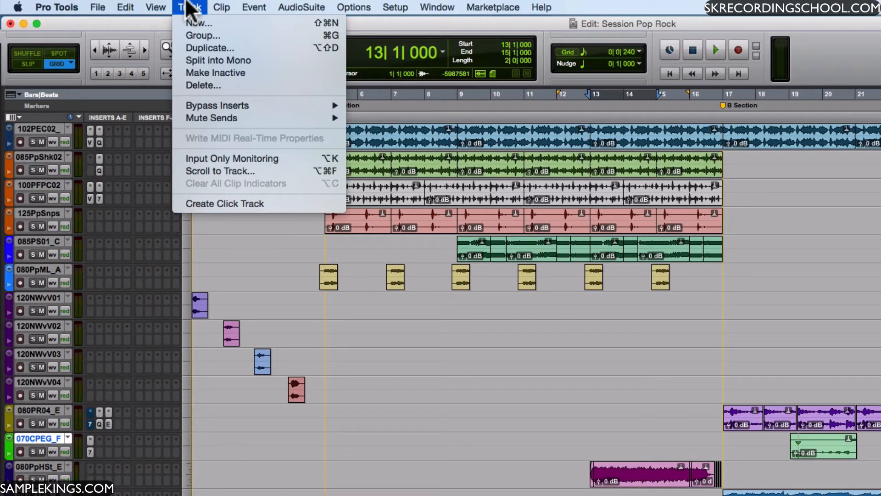
mouse_move(203, 35)
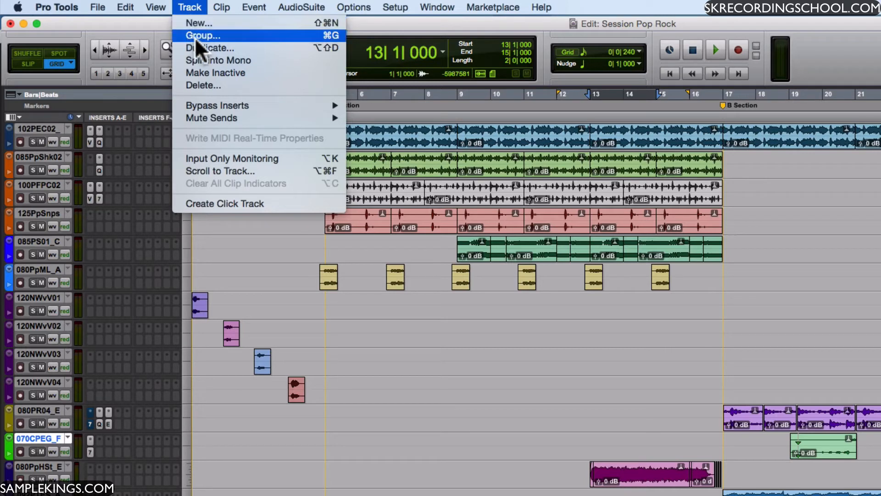
mouse_move(203, 60)
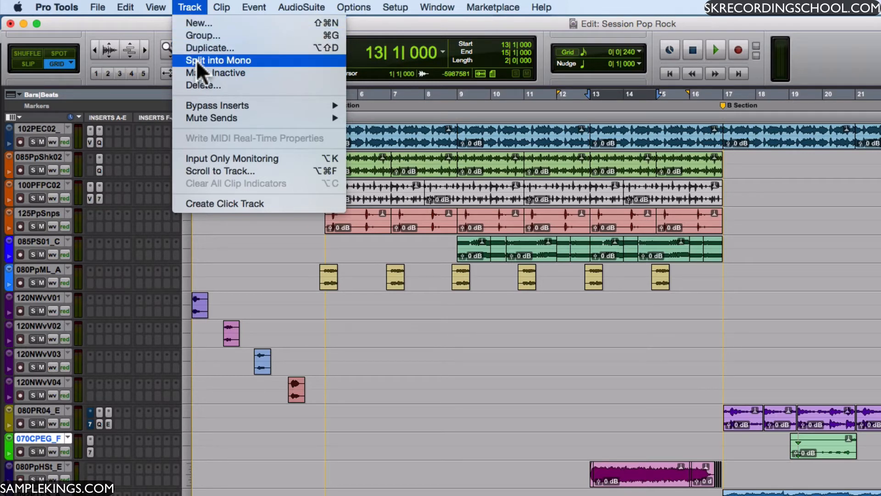
mouse_move(230, 72)
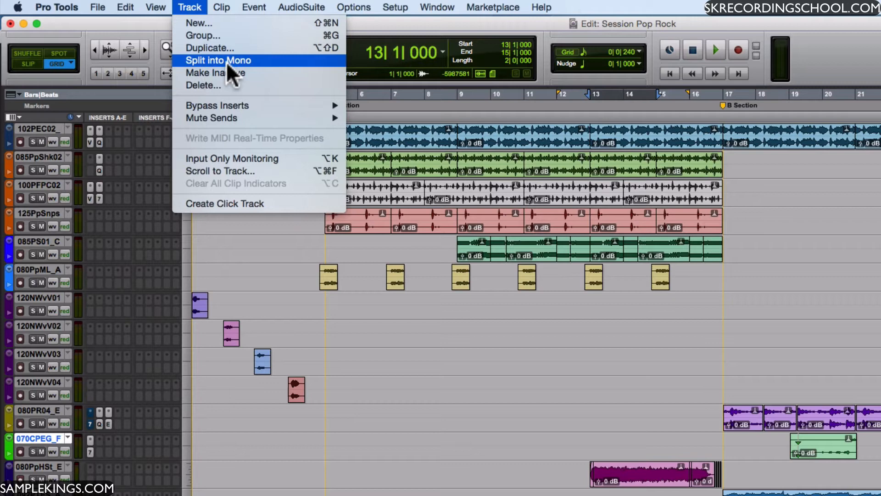
mouse_move(236, 72)
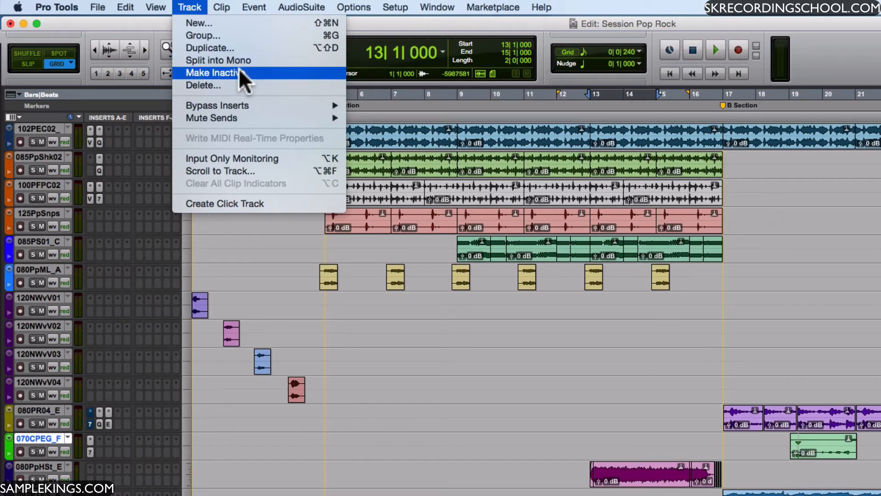
click(221, 8)
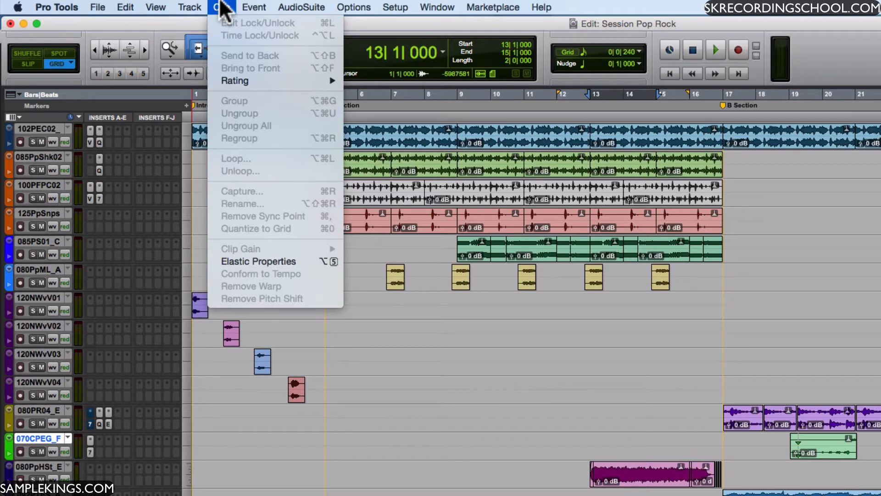
- Browse the Event and AudioSuite EQ menus, then mark bars 5–8 on track 100PFPC02
click(253, 7)
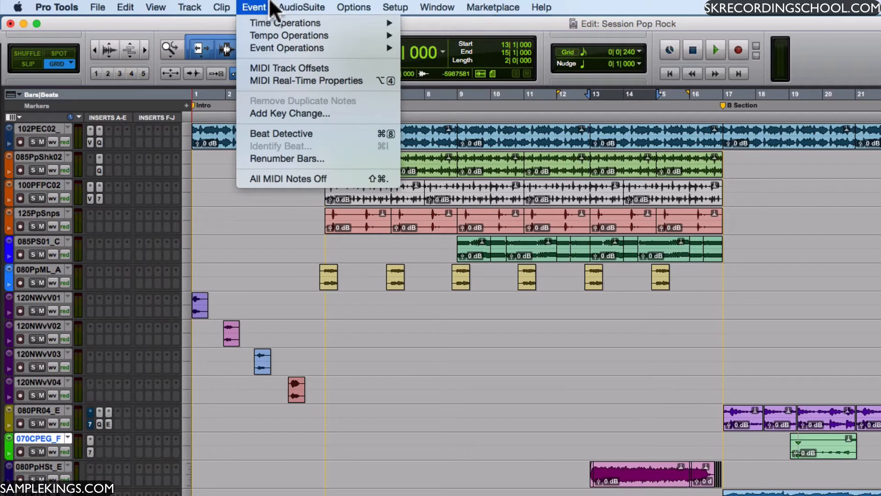
click(303, 8)
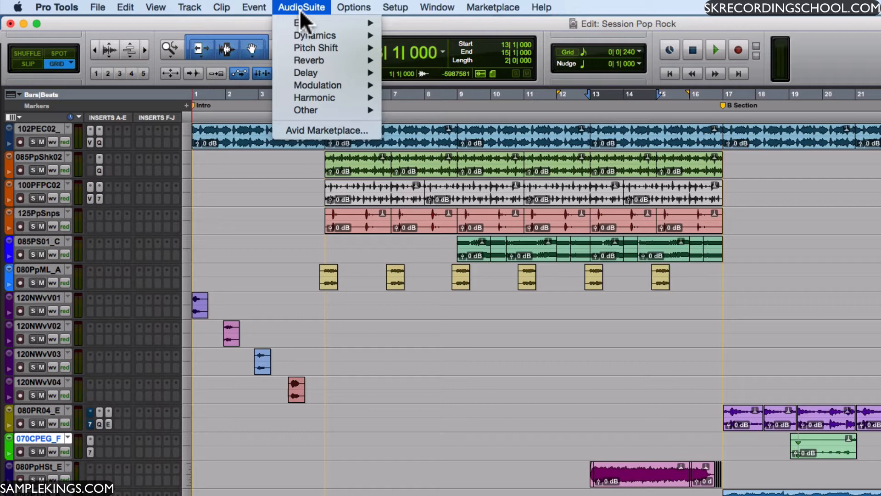
mouse_move(303, 23)
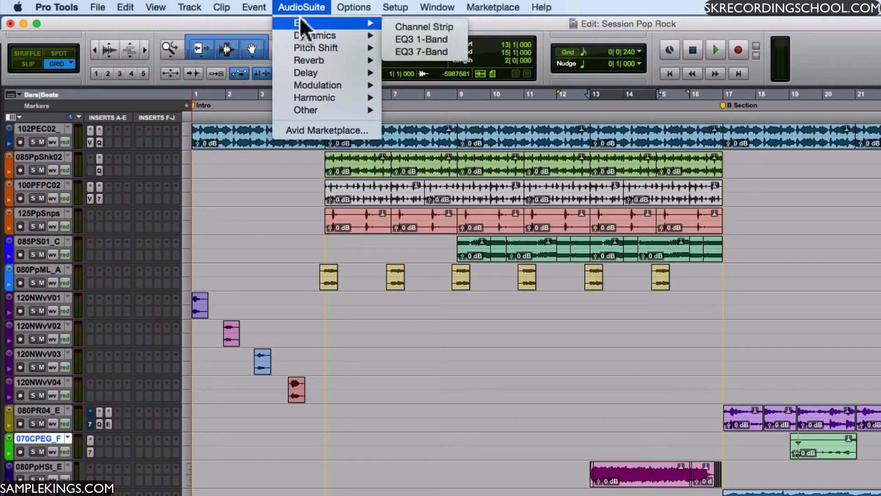
mouse_move(315, 47)
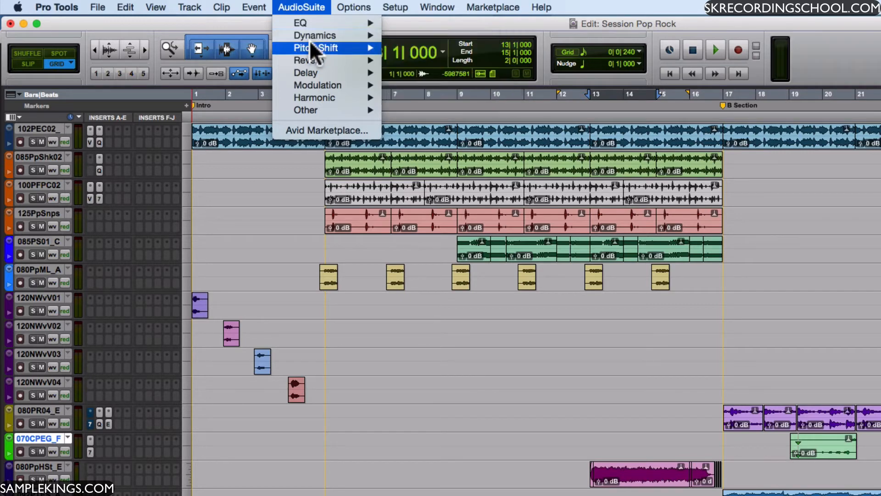
mouse_move(317, 47)
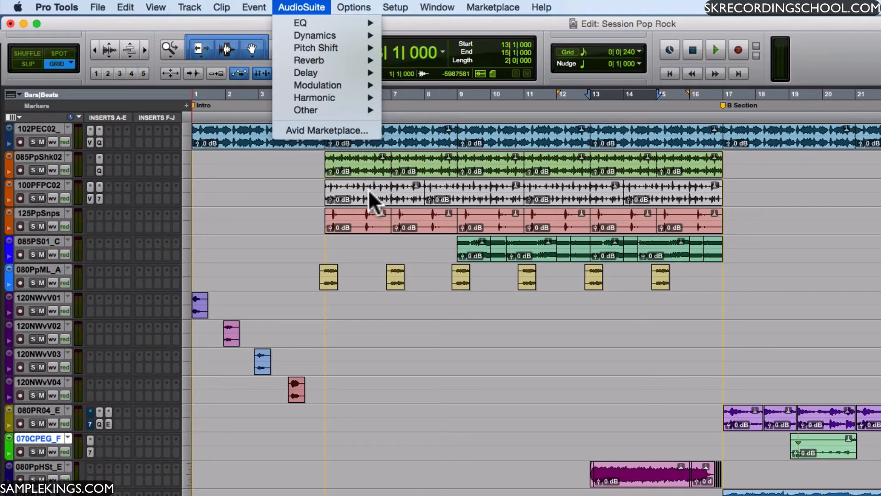
click(370, 200)
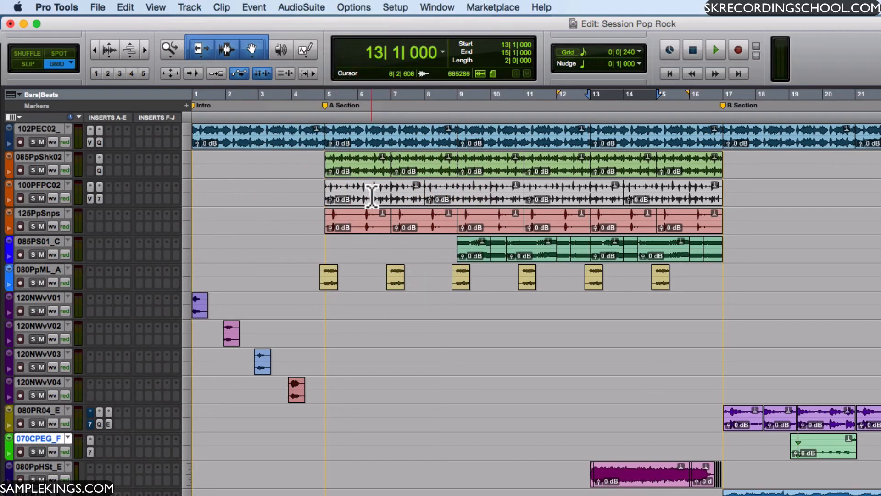
right_click(371, 197)
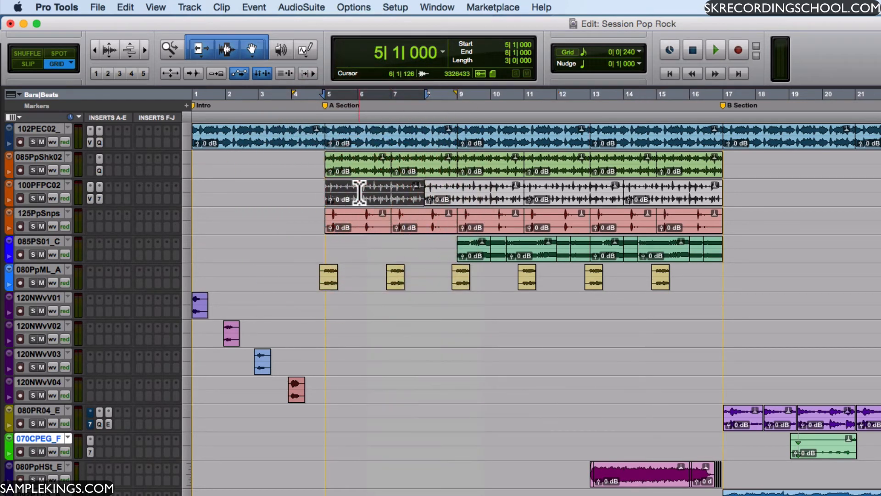
click(301, 7)
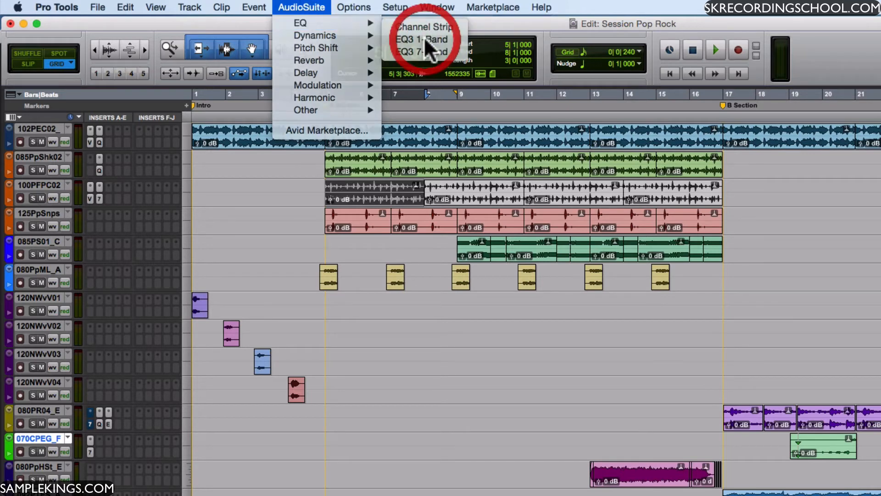
click(422, 39)
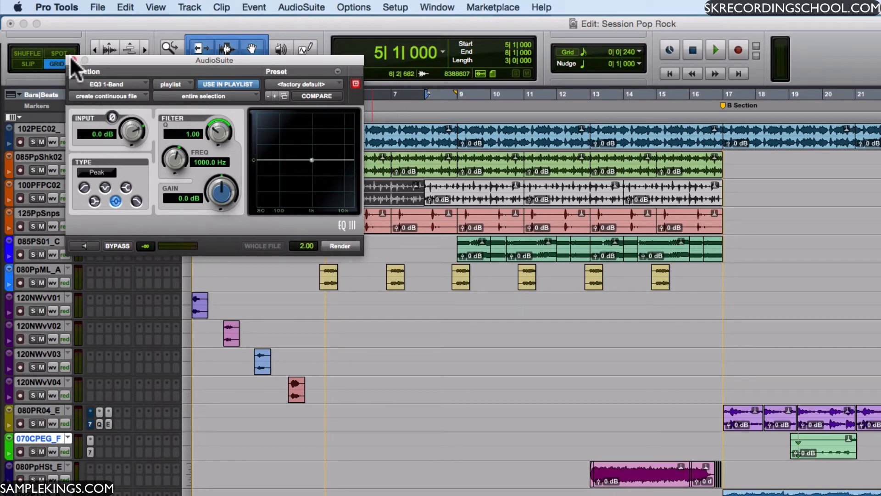
click(84, 60)
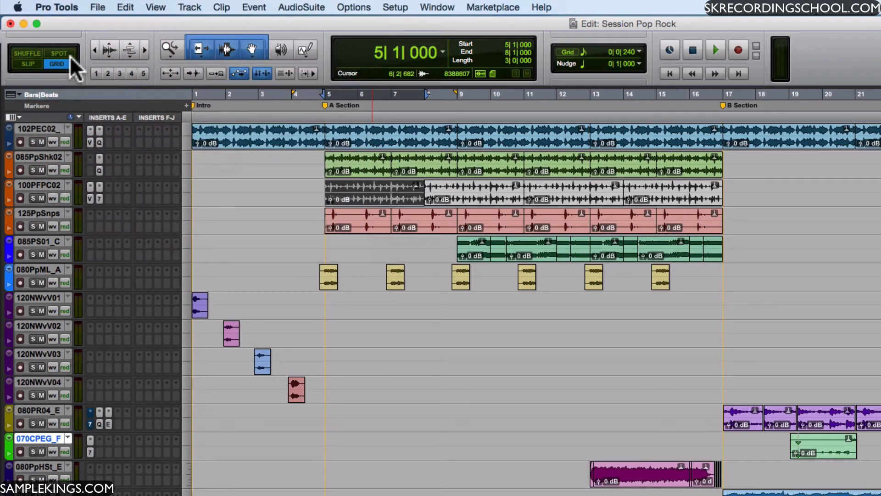
- Show the Options menu with Loop Record, Pre/Post-Roll and click settings
click(353, 7)
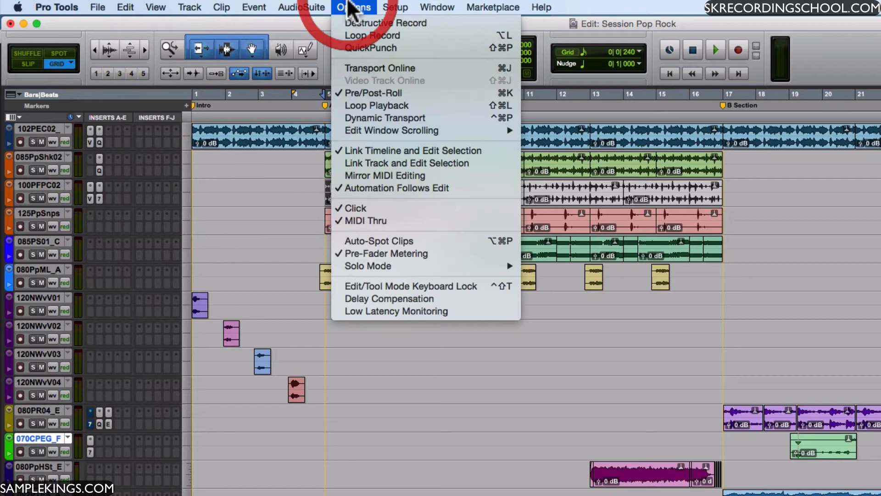
mouse_move(385, 23)
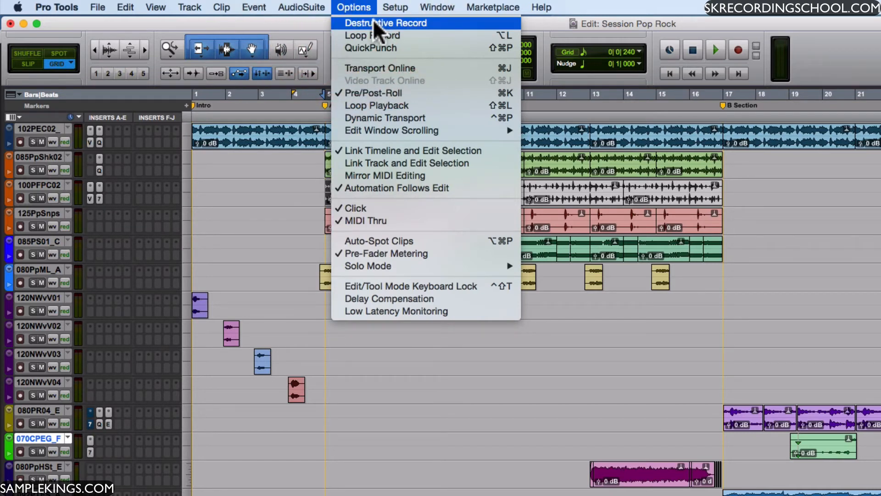
mouse_move(373, 36)
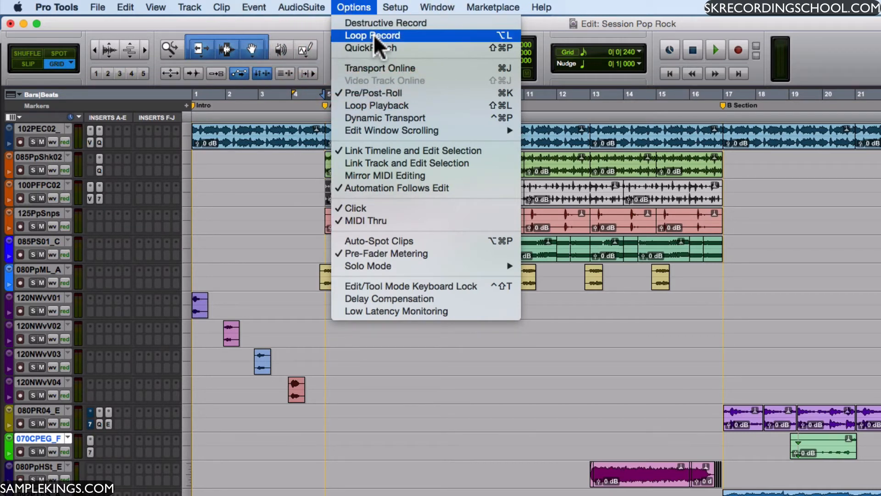
mouse_move(370, 48)
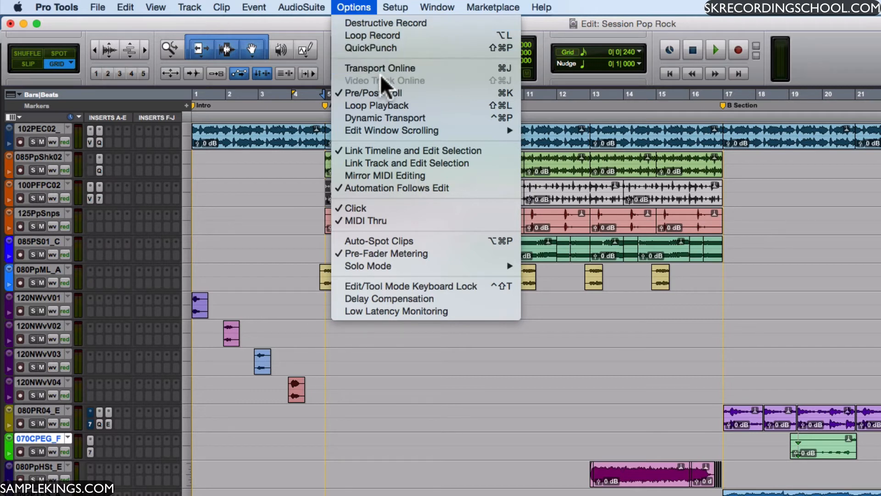
mouse_move(382, 35)
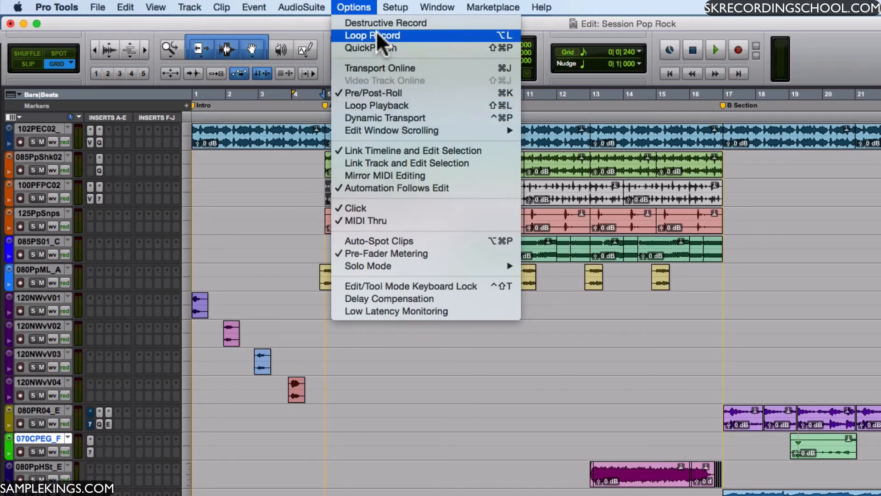
mouse_move(380, 93)
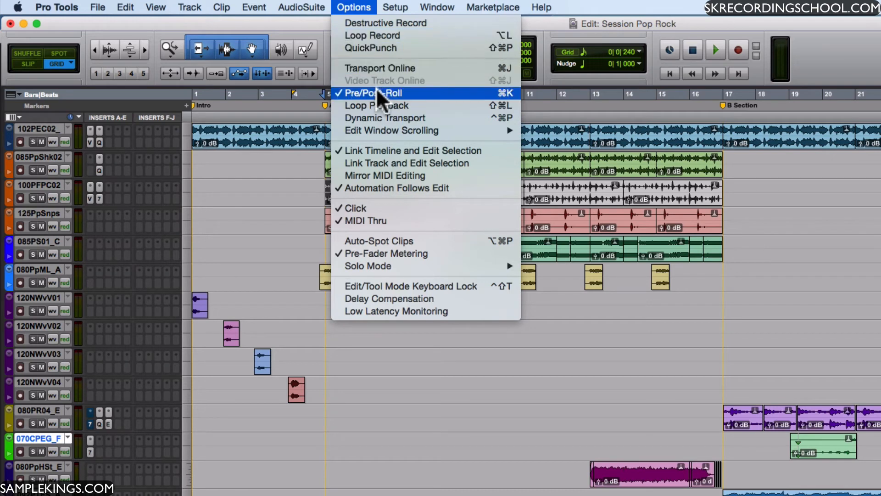
mouse_move(383, 105)
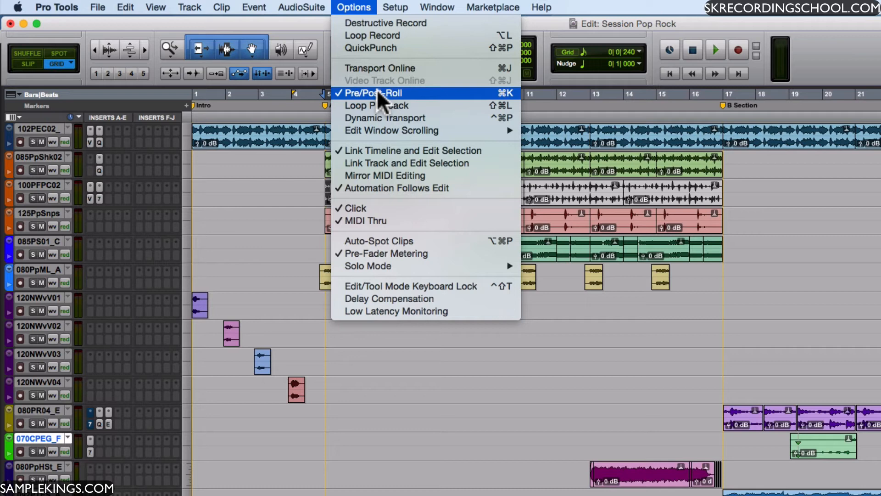
mouse_move(384, 110)
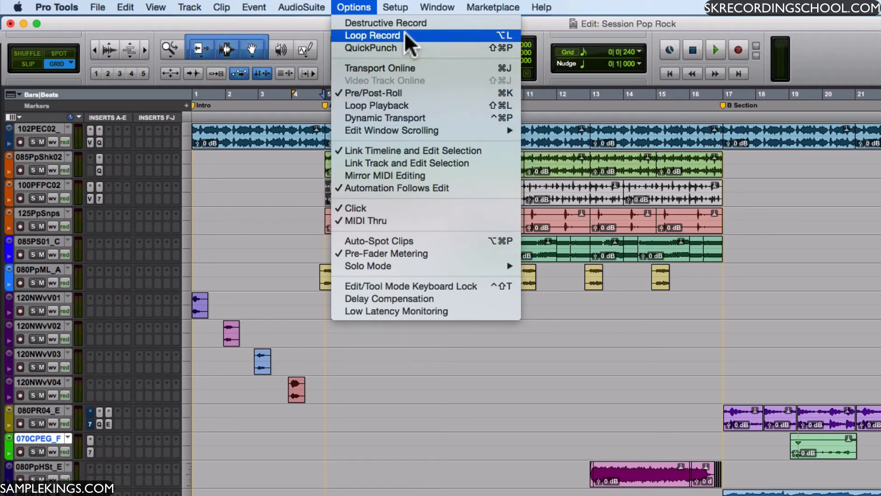
- Show the Setup menu's hardware, playback engine, I/O and MIDI options
click(395, 7)
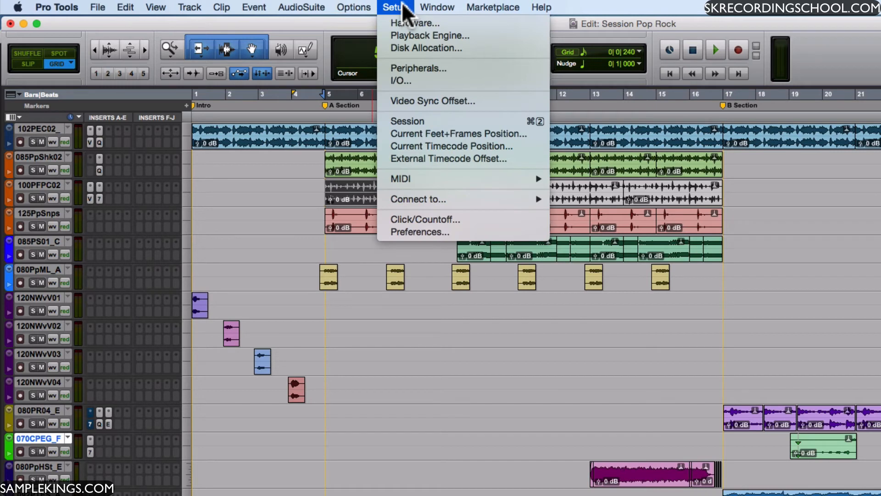
mouse_move(430, 35)
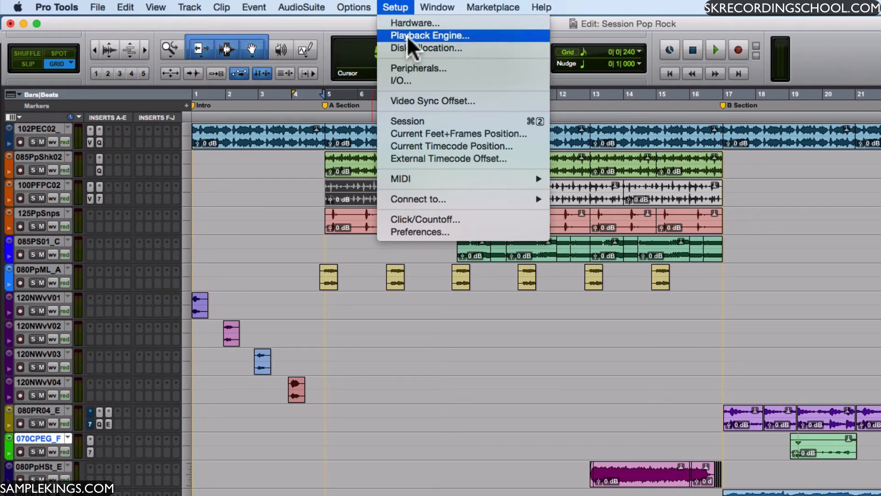
mouse_move(413, 87)
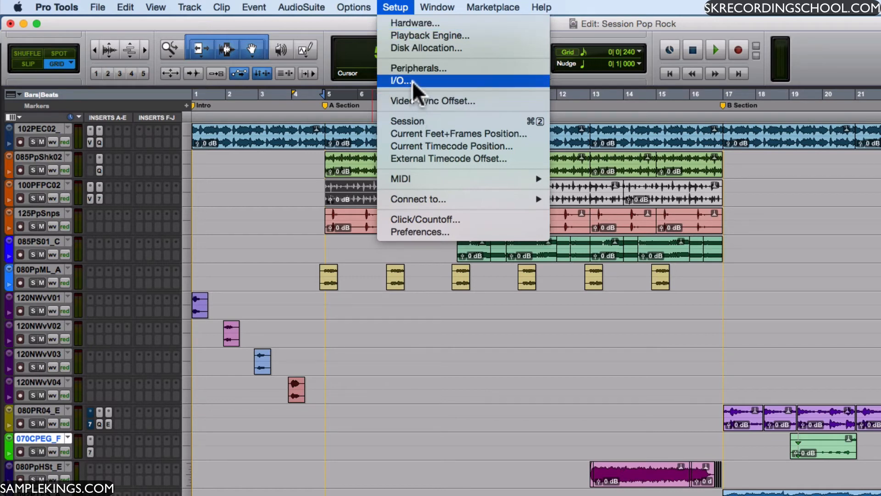
mouse_move(425, 183)
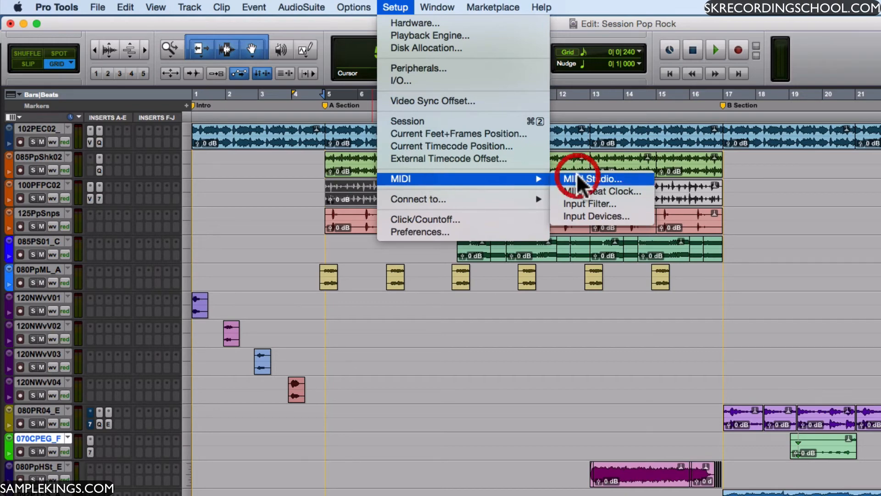
- Show the MIDI Studio devices in Audio MIDI Setup, then quit the utility
click(591, 178)
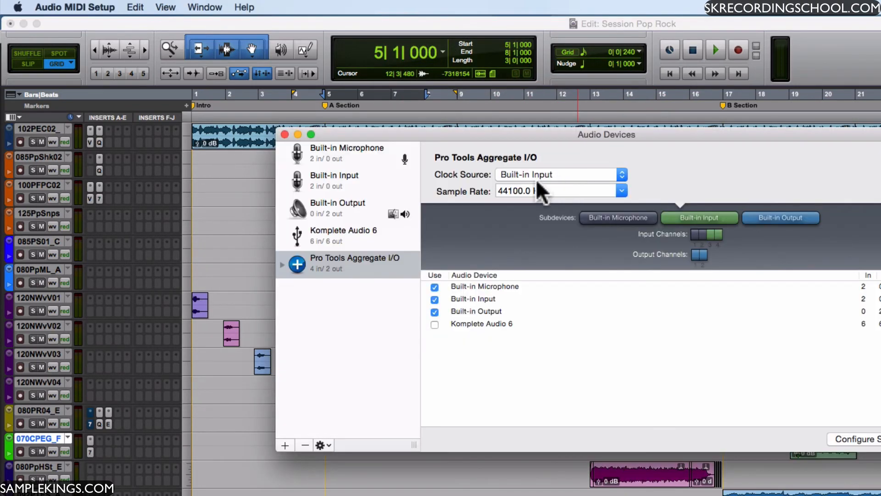
mouse_move(207, 12)
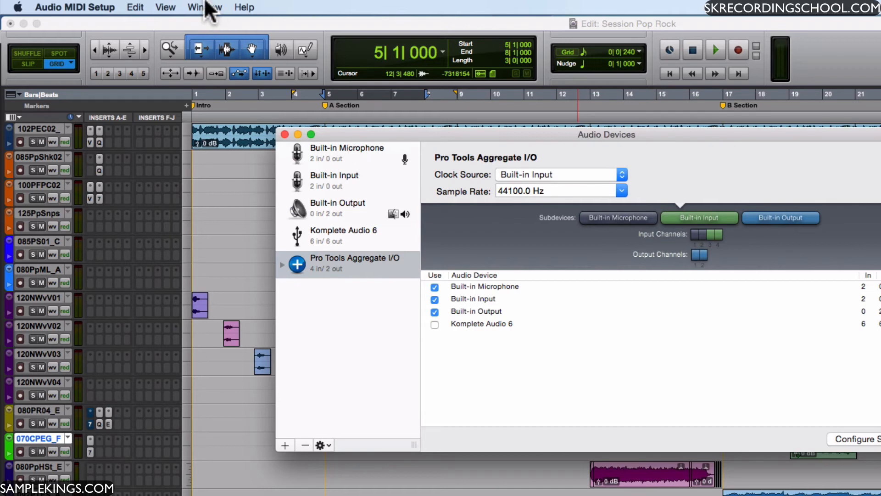
click(204, 7)
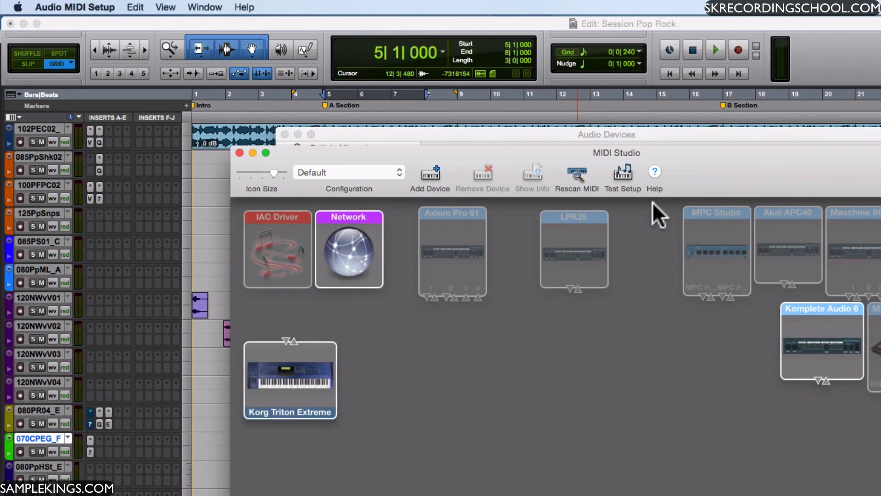
mouse_move(138, 11)
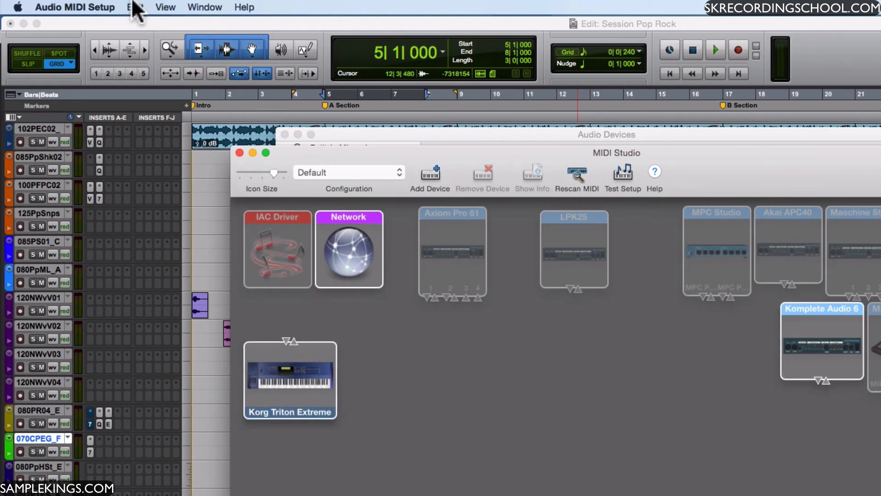
click(75, 6)
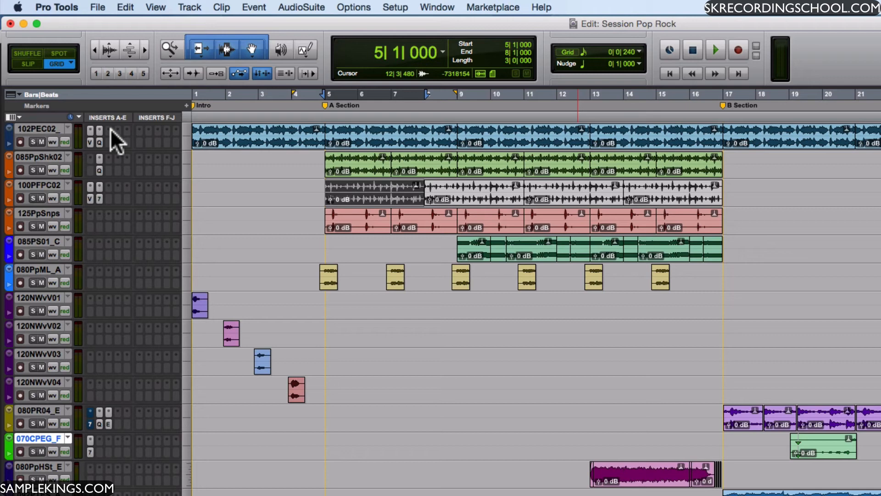
mouse_move(231, 11)
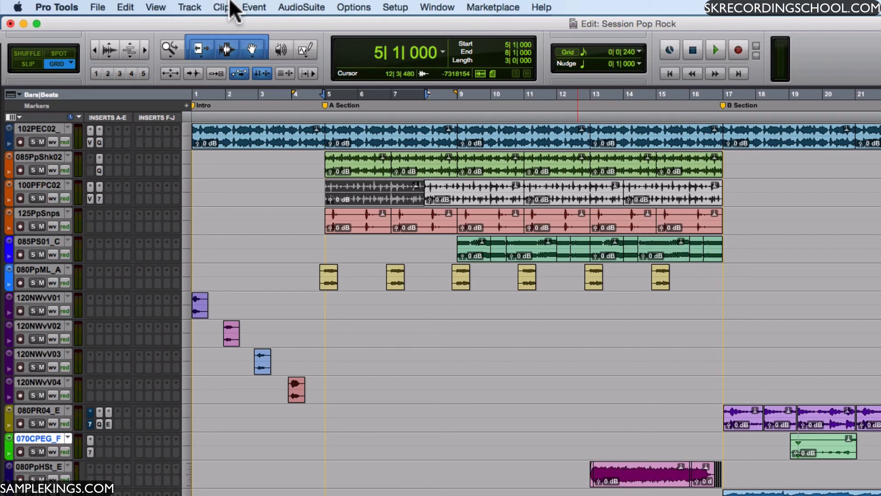
- Show the Window menu's list of windows, including Mix, Transport and Memory Locations
click(395, 7)
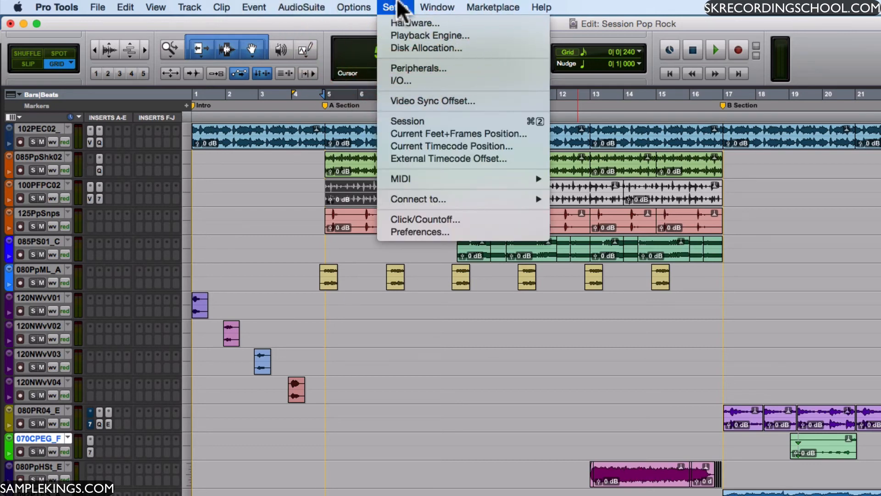
click(437, 7)
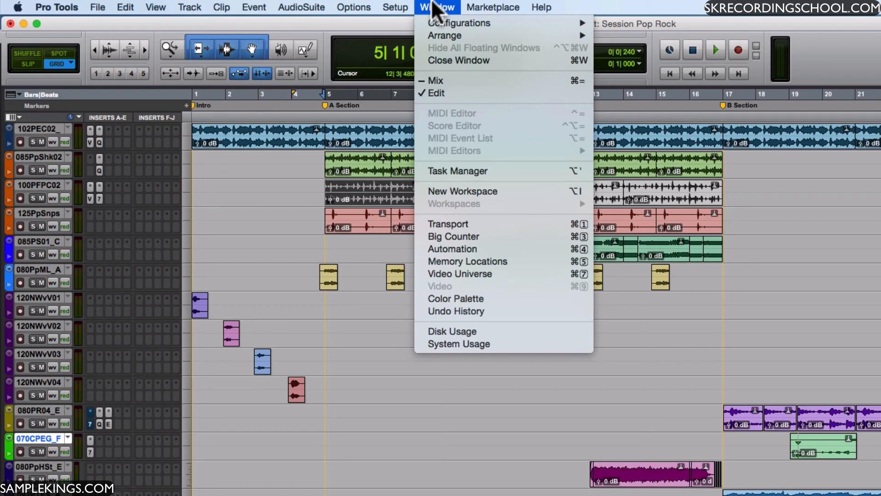
mouse_move(506, 261)
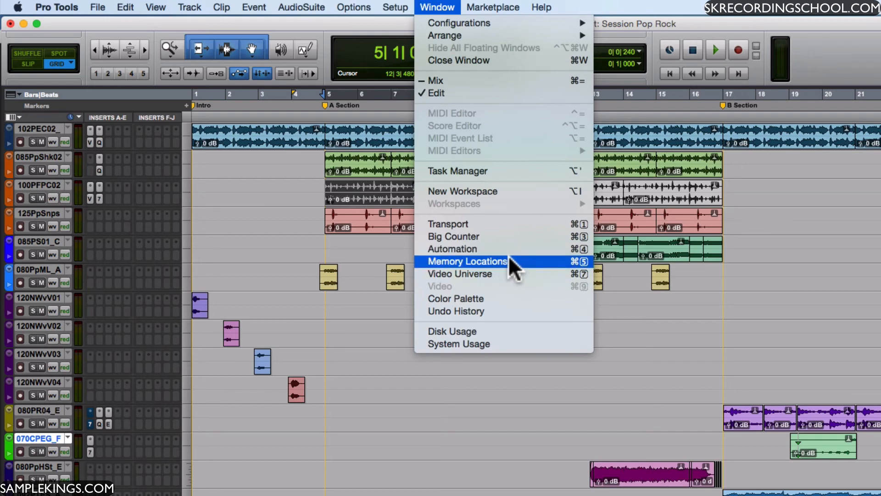
- Open Memory Locations and jump to the B Section marker at bar 17
click(466, 261)
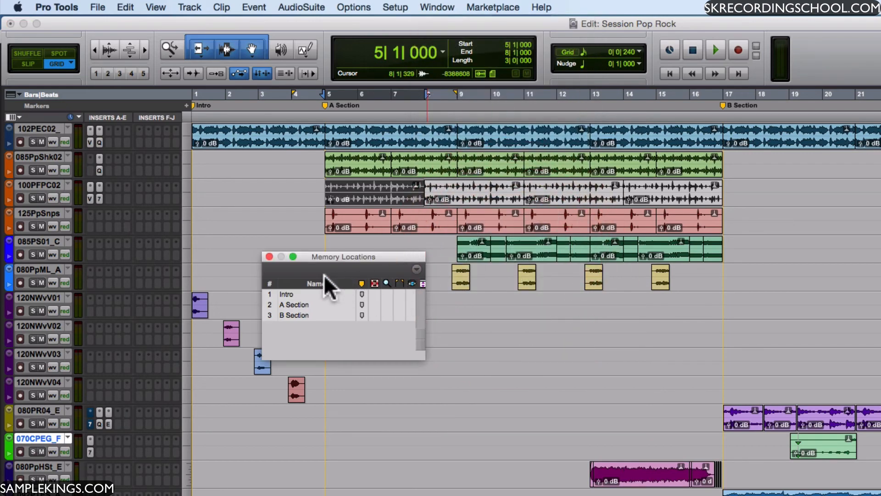
click(293, 304)
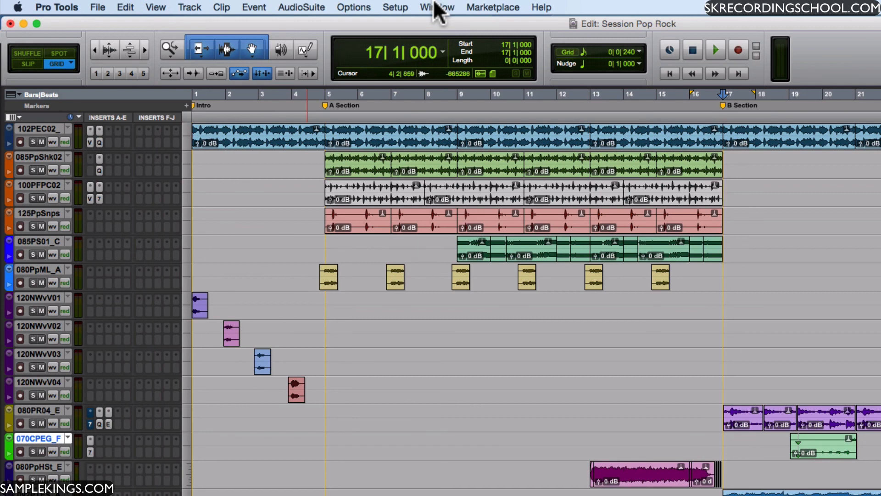
- Browse the Marketplace and Window menus, ending on Help's Knowledge Base, Reference Guide and Check for Updates
click(493, 8)
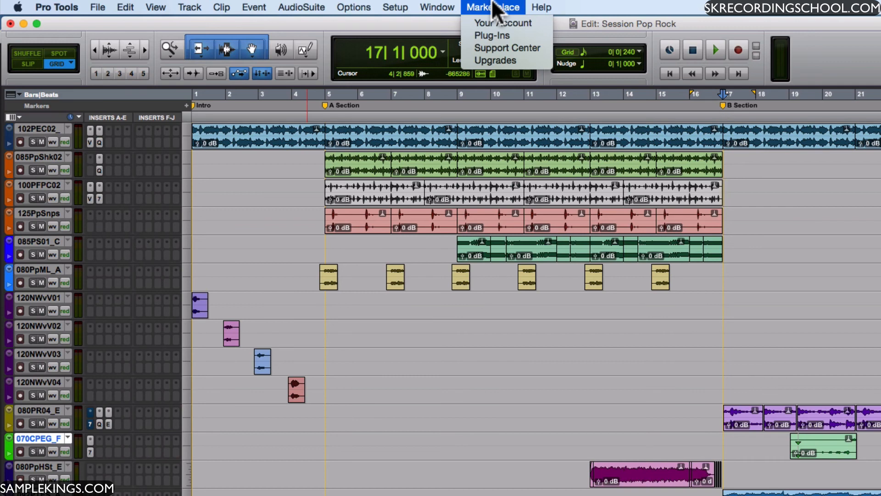
click(436, 8)
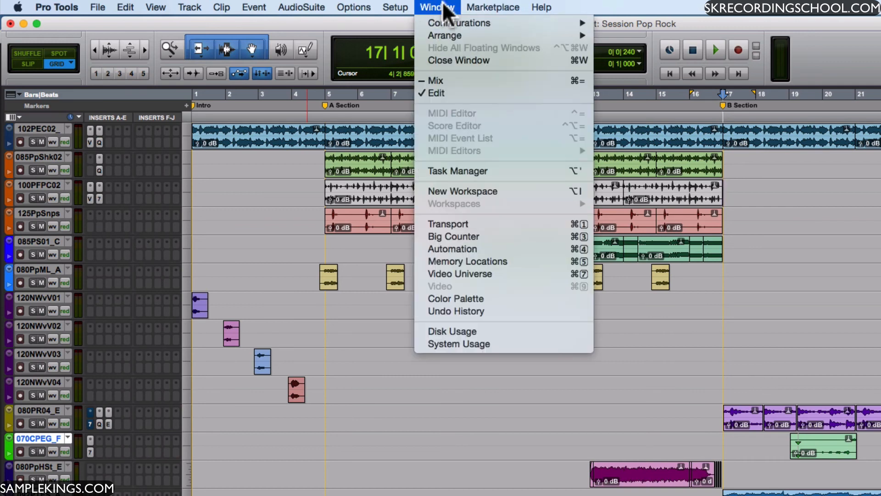
click(493, 7)
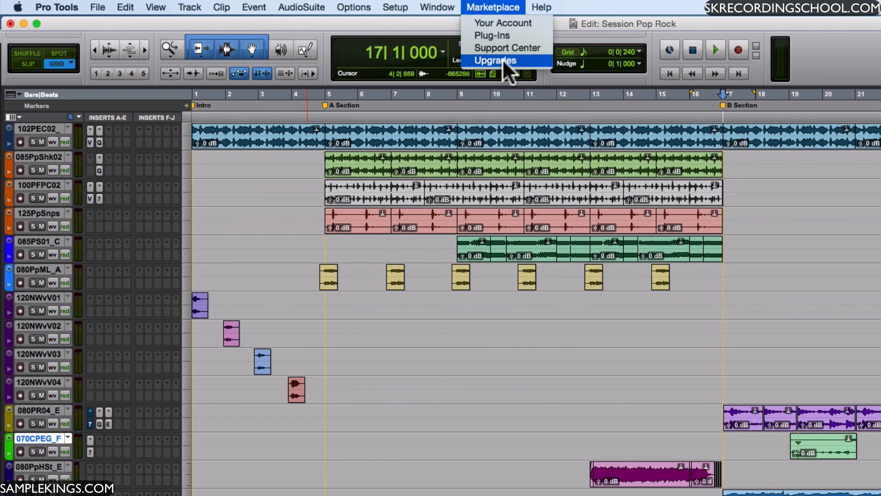
click(541, 7)
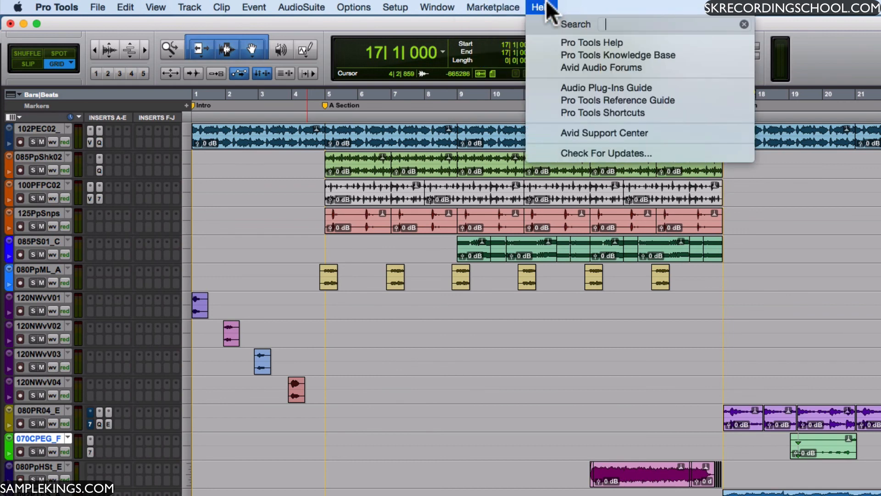